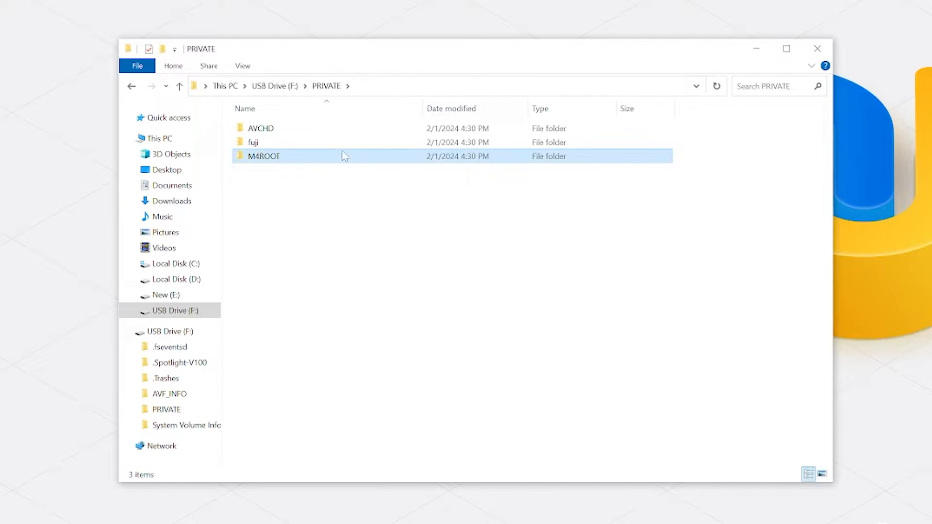
Step: Open the M4ROOT folder inside PRIVATE on USB Drive (F:)
double_click(263, 156)
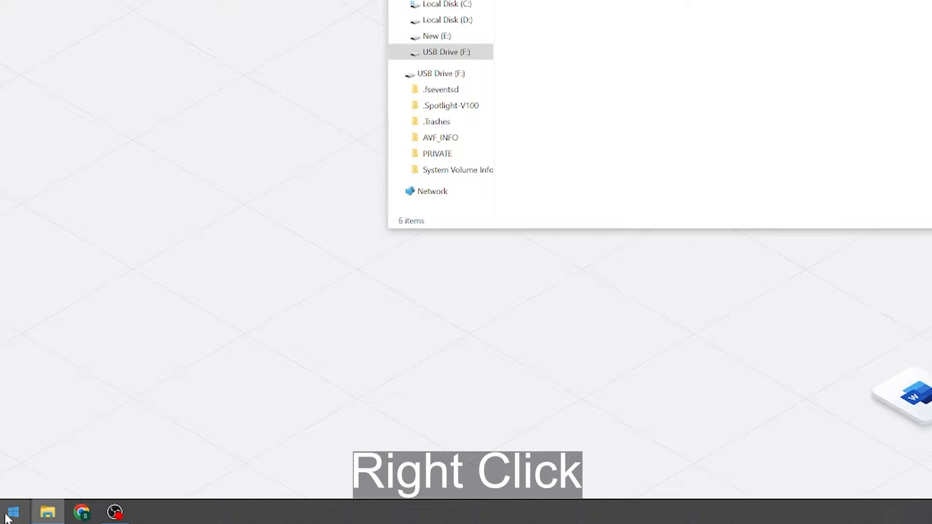
Step: Search for 'cmd' from the Start menu and launch an administrator Command Prompt
right_click(11, 512)
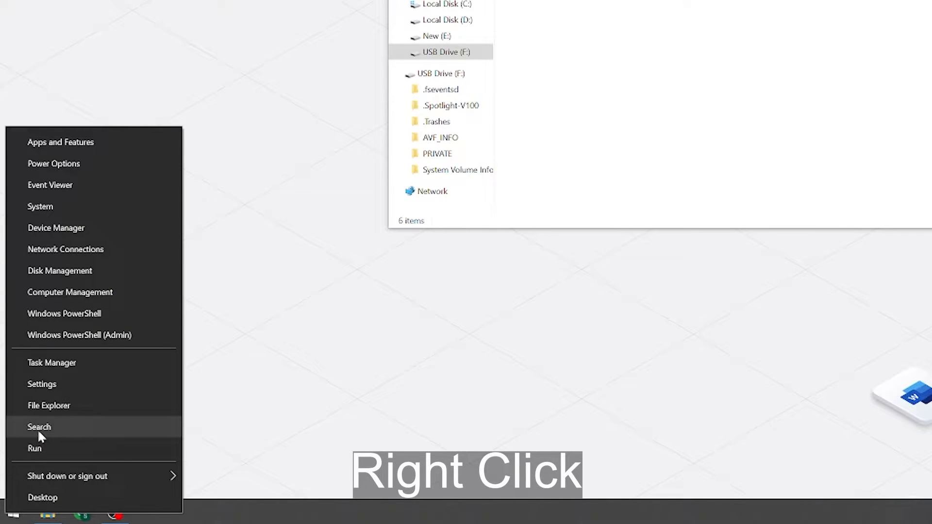
left_click(39, 427)
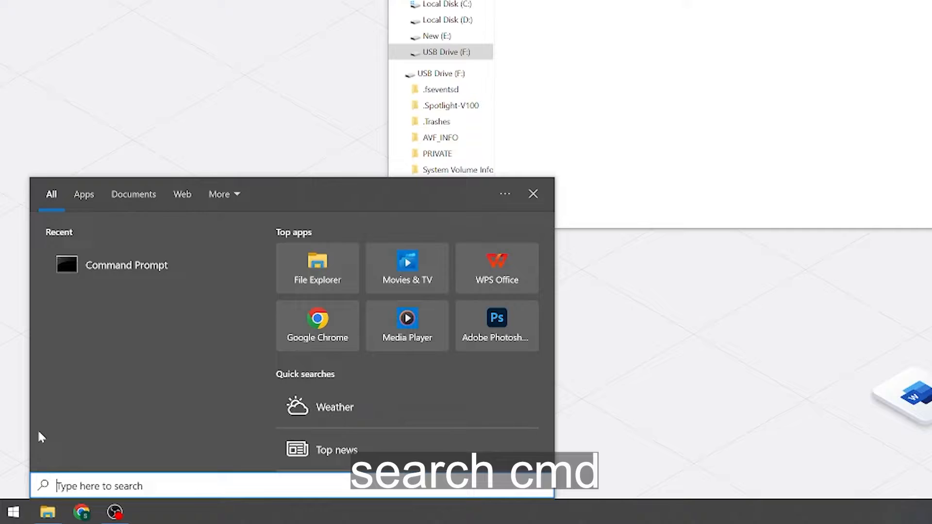
type("cmd")
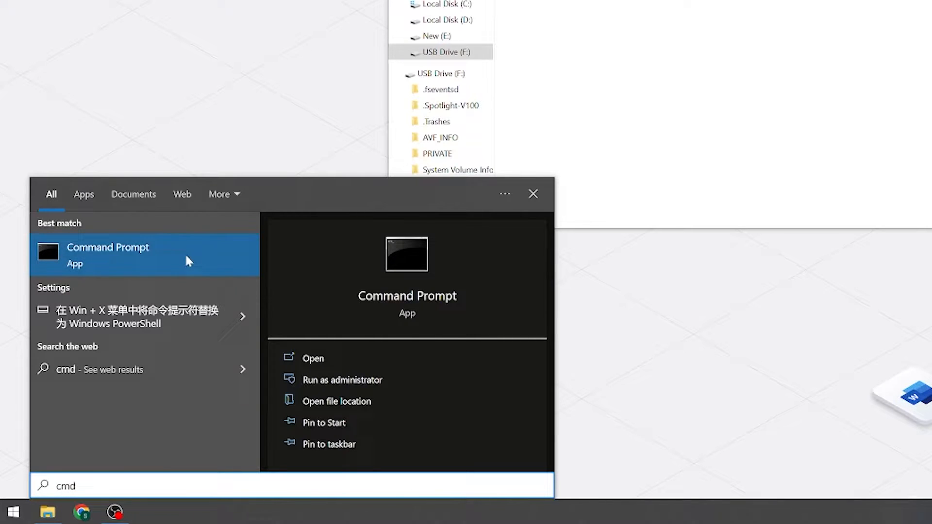
left_click(342, 379)
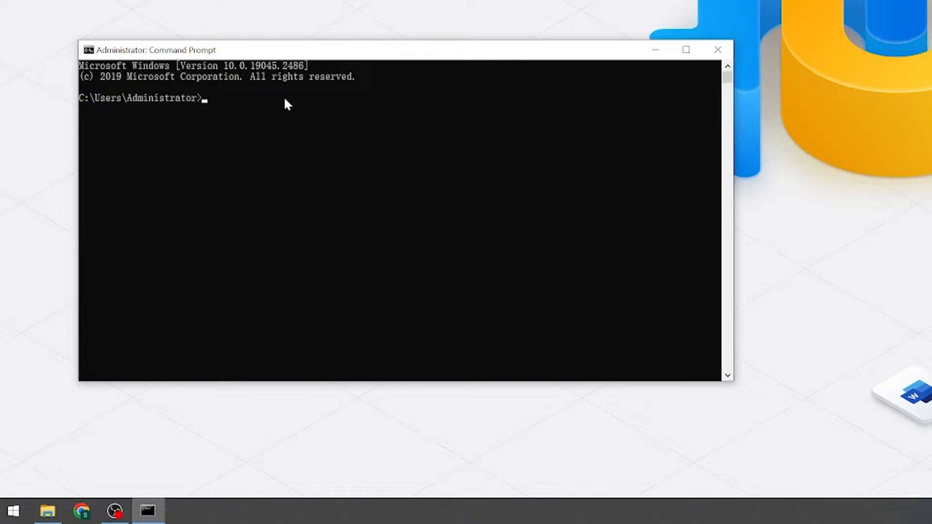
Step: Start DiskPart, list the disks and select disk 2 (116 GB)
type("dis")
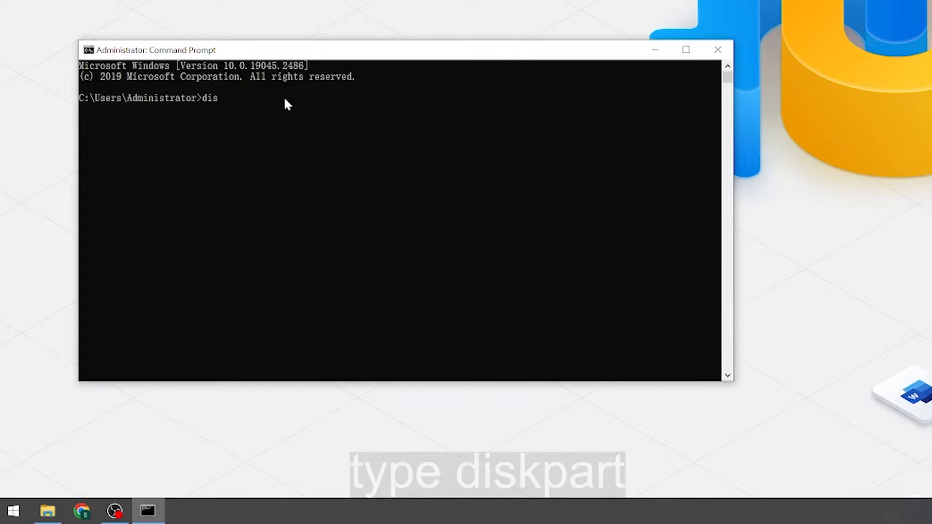
type("kpart")
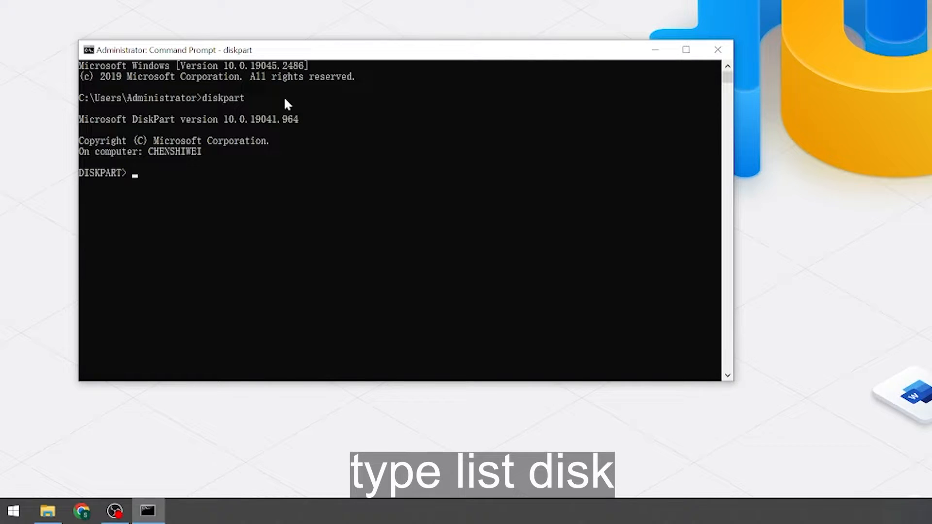
type("list di")
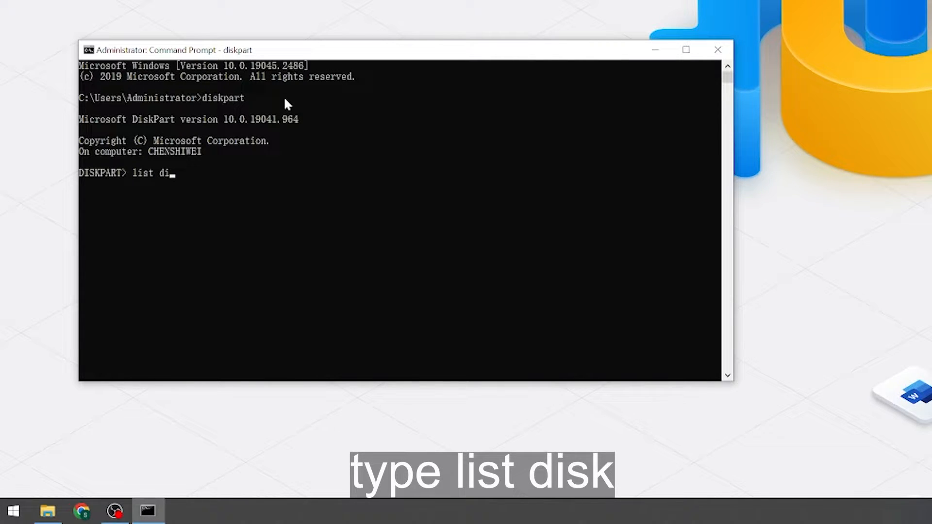
key("Return")
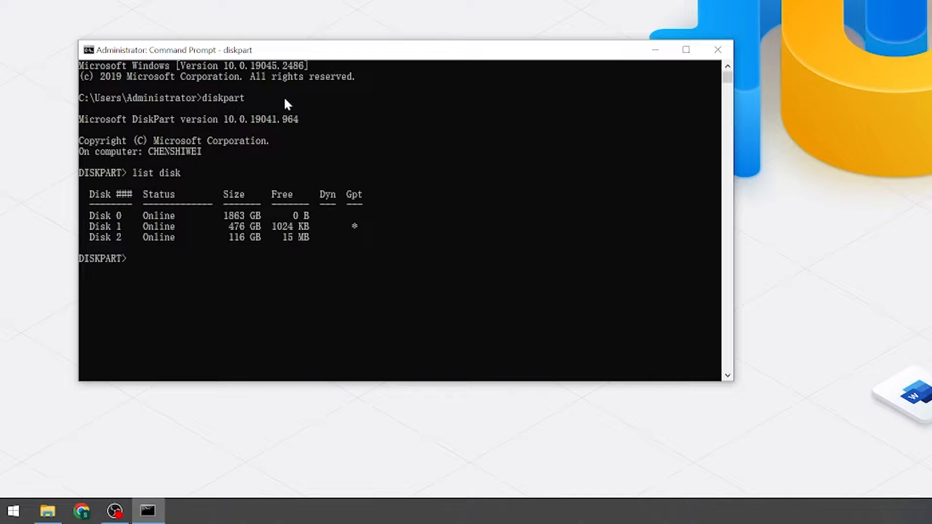
type("select disk 2")
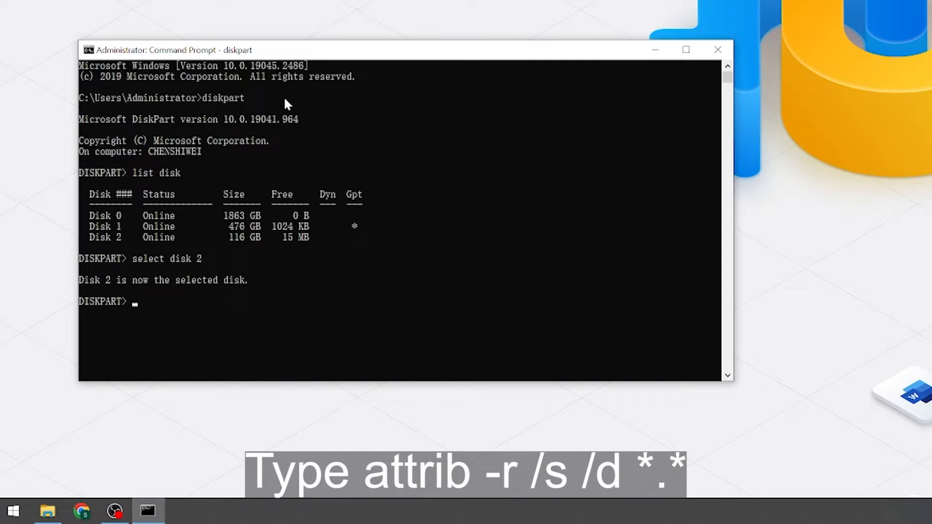
Step: Run 'attrib -r /s /d *.*' on the selected disk
type("attrib")
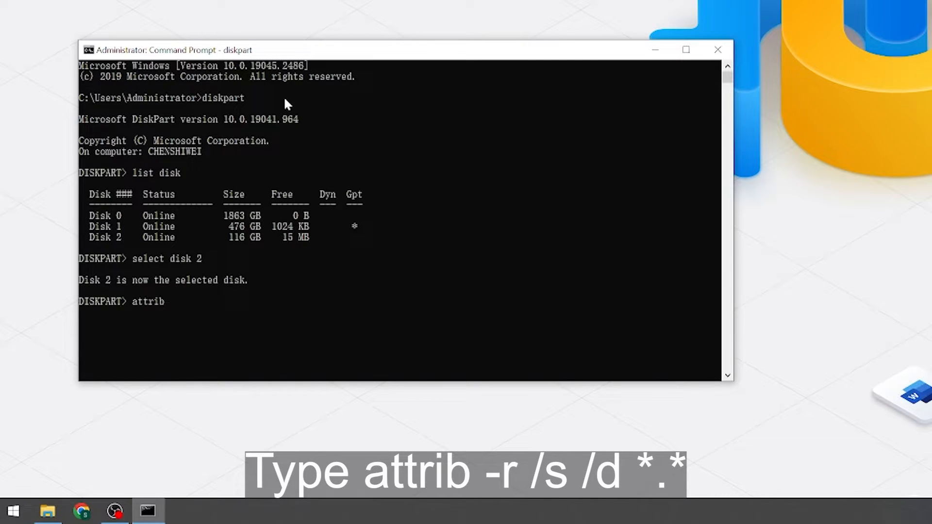
type("-r /s")
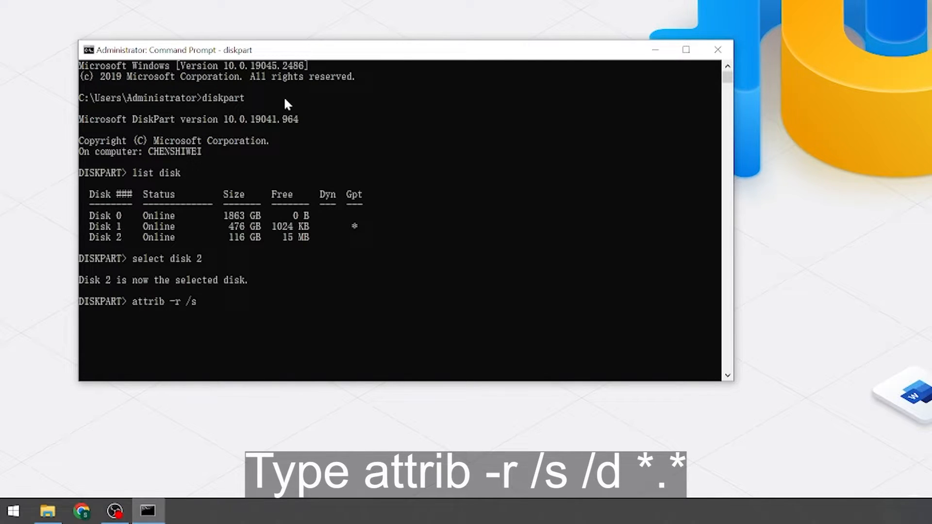
type("/d*.*")
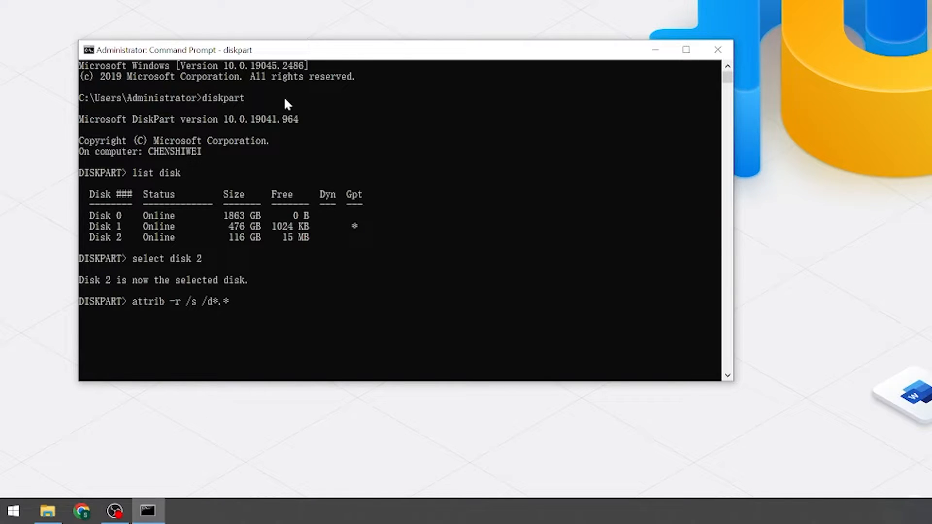
key("Return")
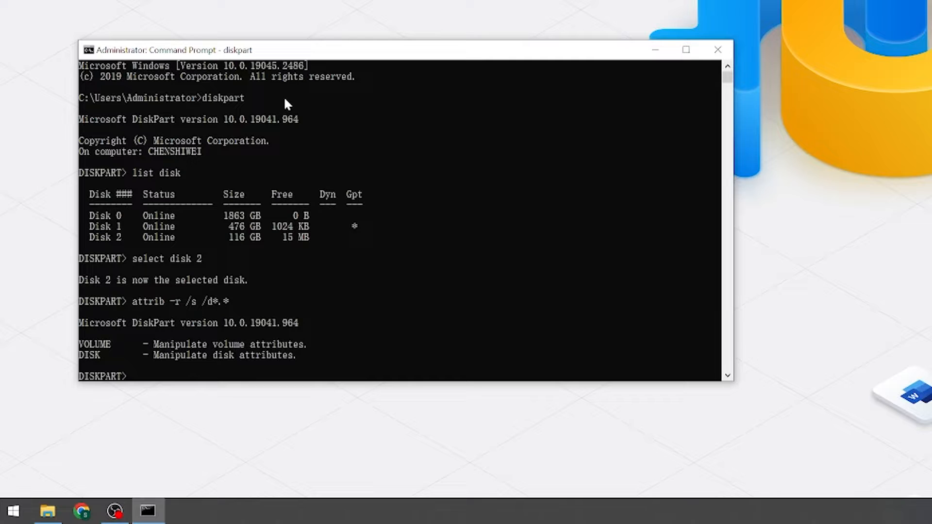
mouse_move(331, 220)
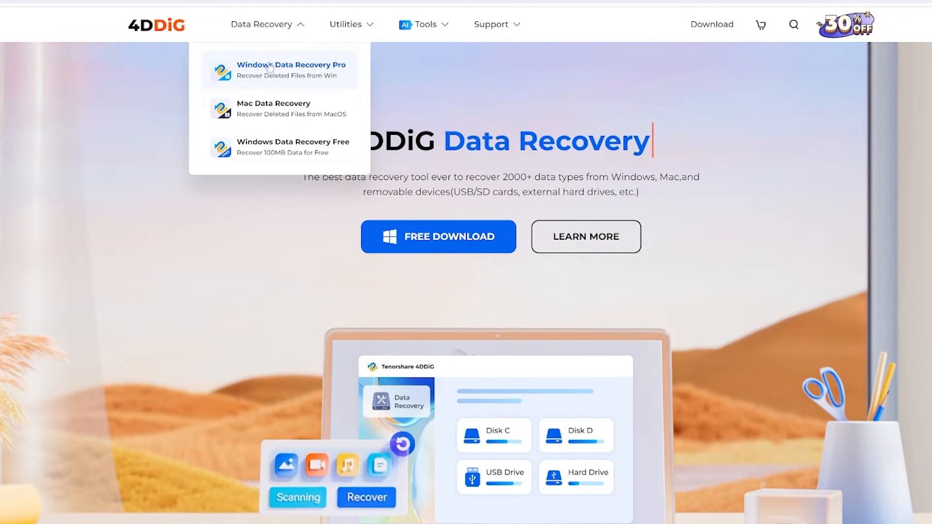
Step: Browse the Windows Data Recovery Pro page and its 2000+ supported file types list
left_click(290, 70)
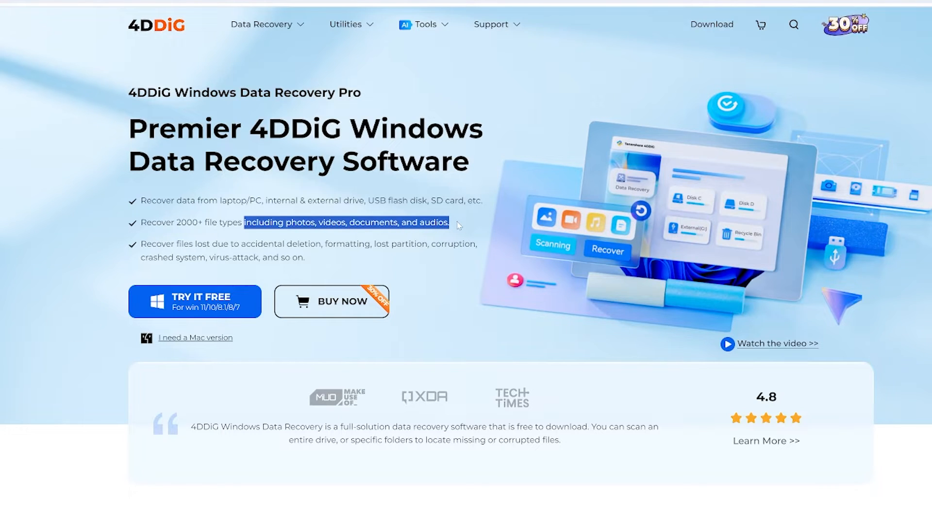
scroll("down", 3)
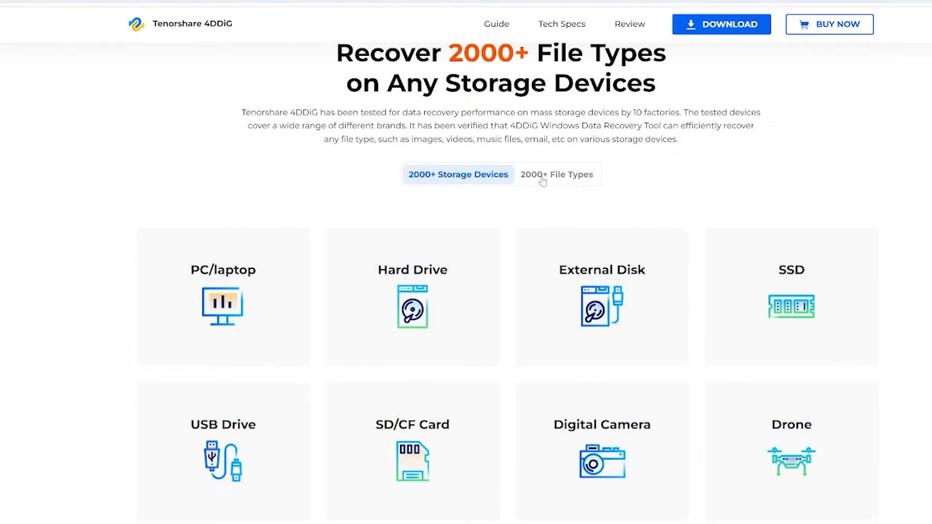
left_click(557, 174)
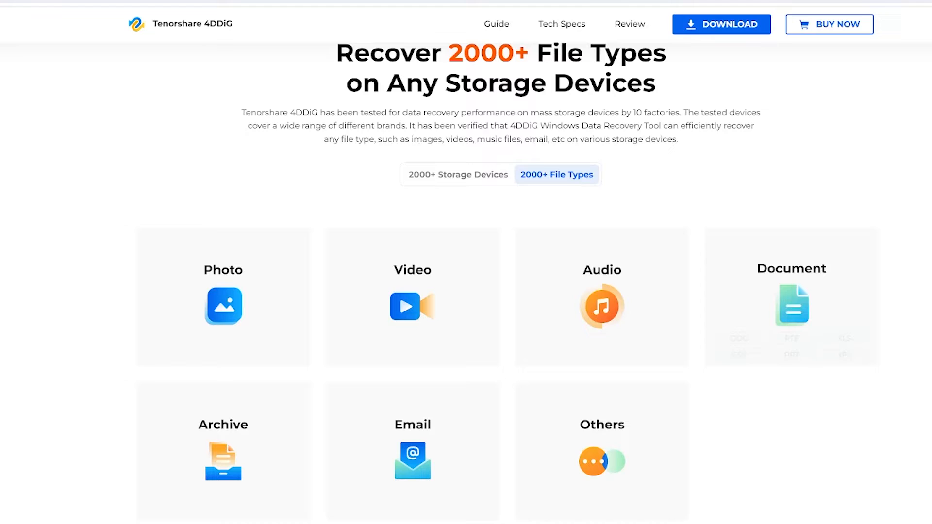
scroll("down", 3)
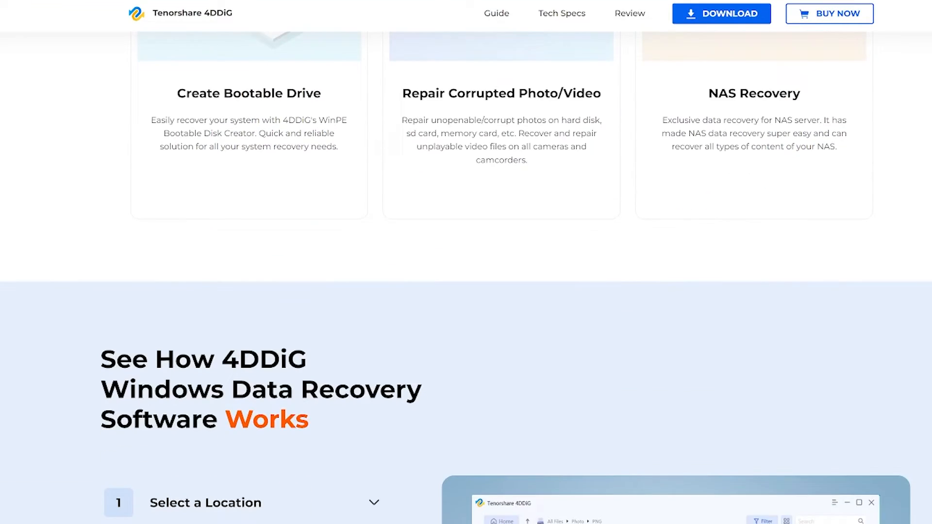
scroll("down", 3)
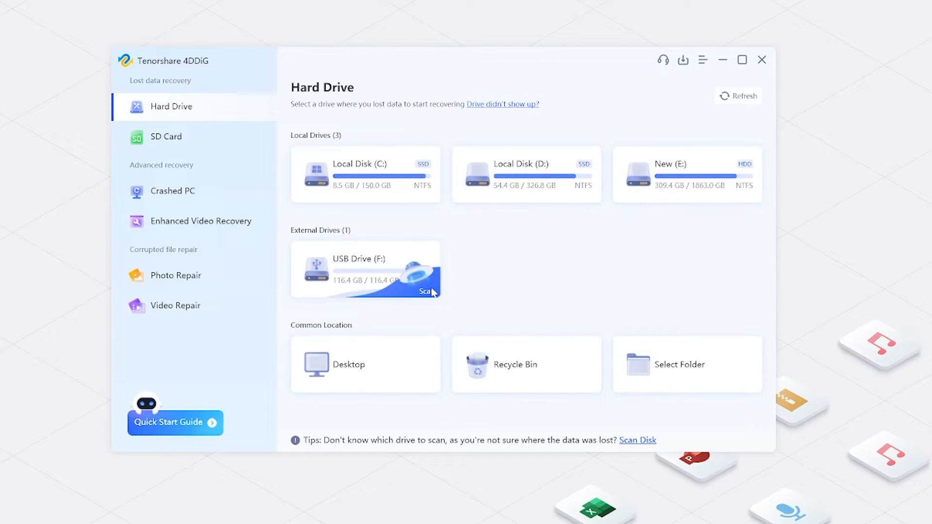
mouse_move(385, 268)
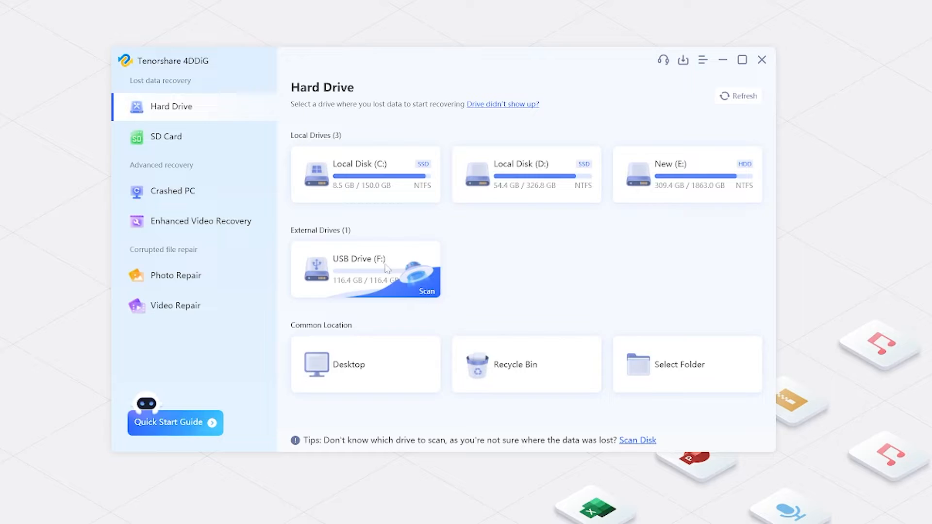
Step: Scan USB Drive (F:) for photos and videos, excluding the Others file type
left_click(427, 291)
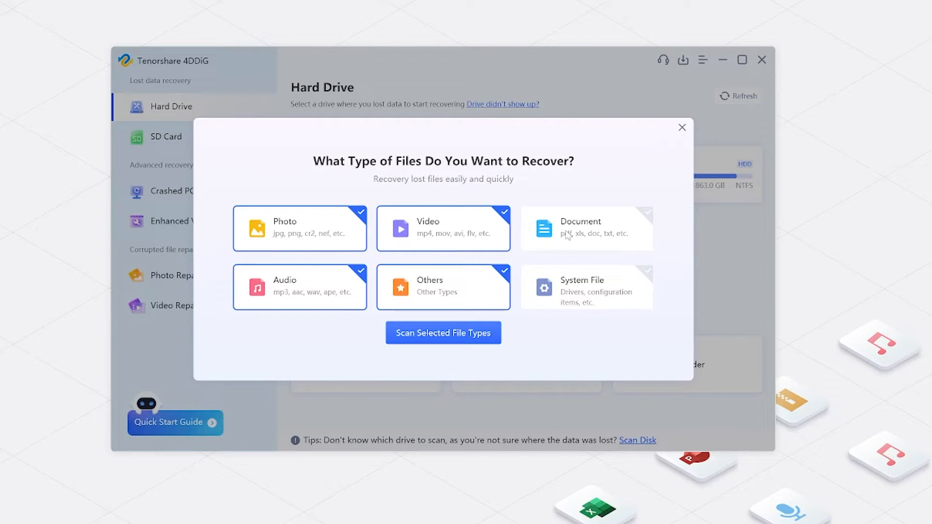
left_click(443, 287)
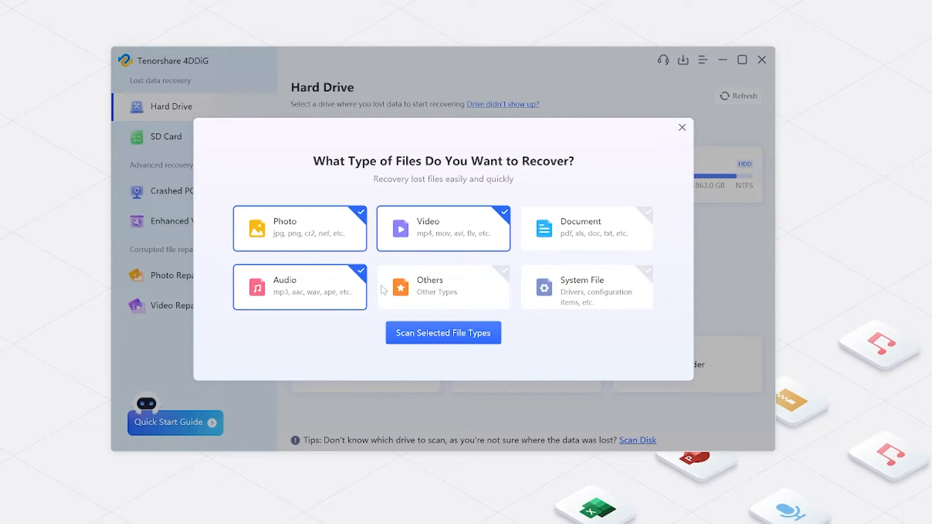
left_click(442, 333)
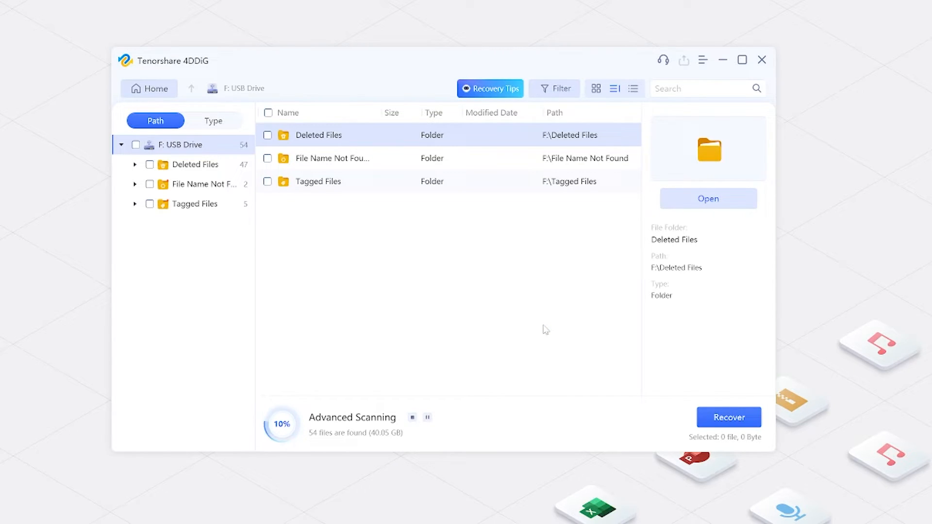
mouse_move(528, 324)
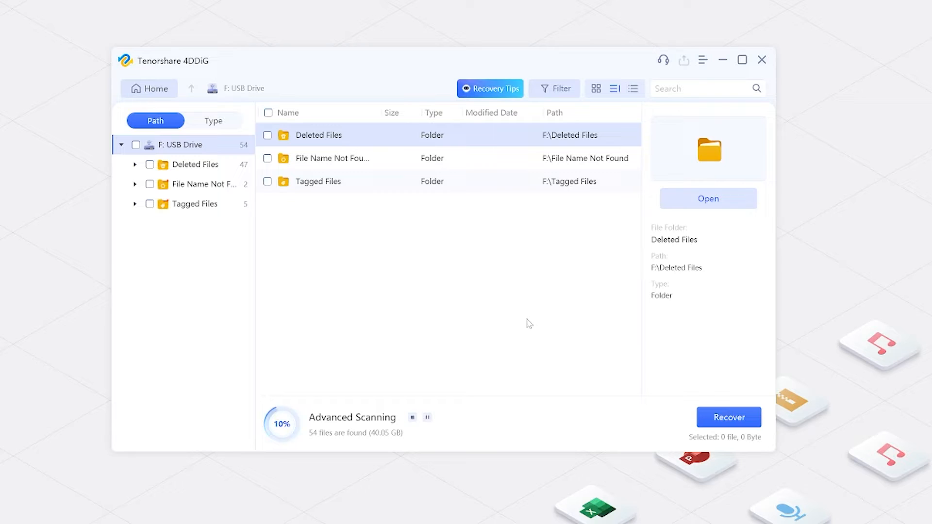
mouse_move(375, 136)
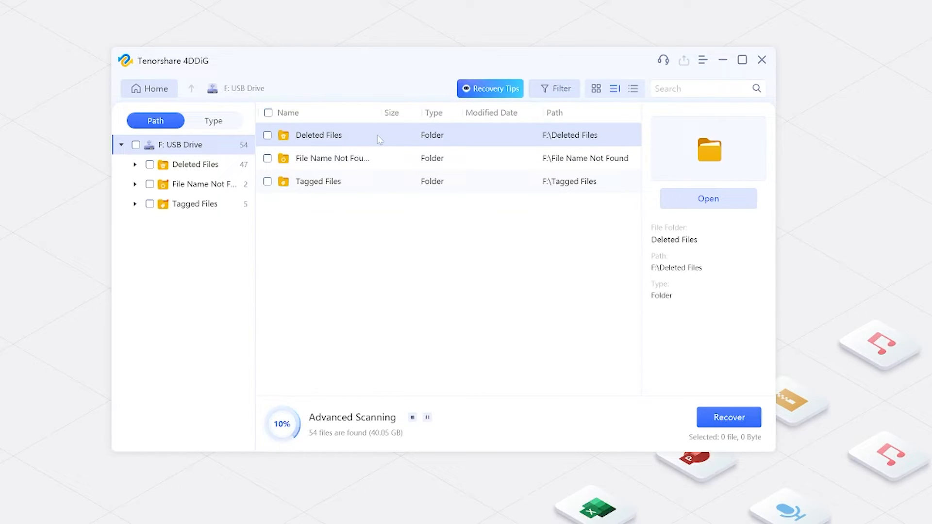
mouse_move(172, 122)
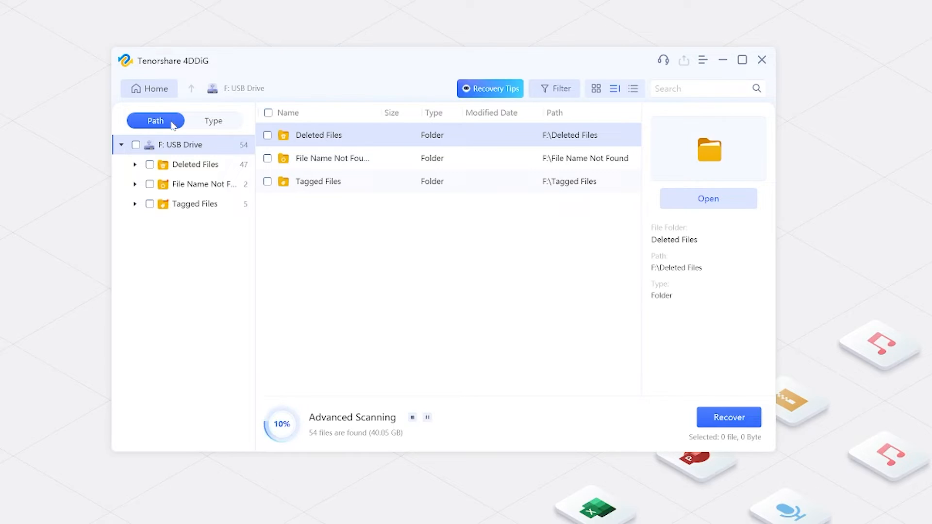
Step: View results by Type, check the MP4 videos group, then list the found JPG photos
left_click(212, 120)
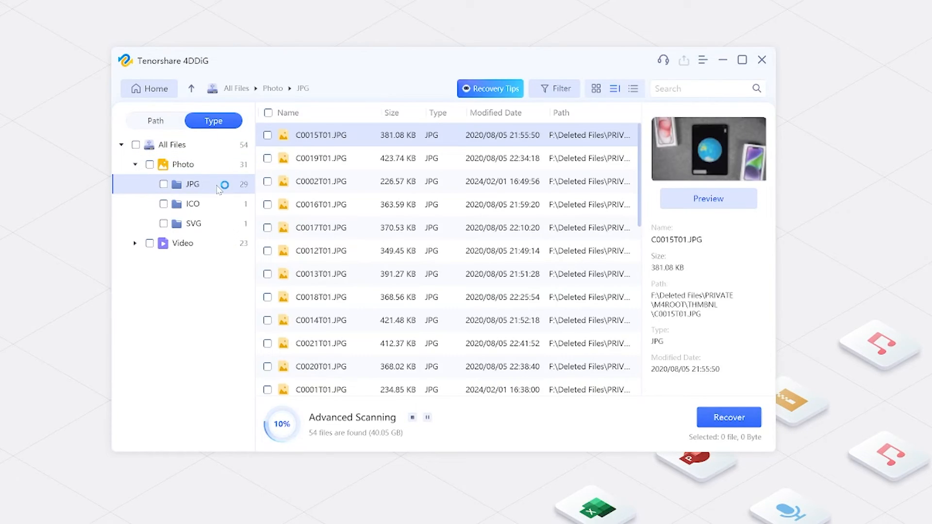
left_click(182, 243)
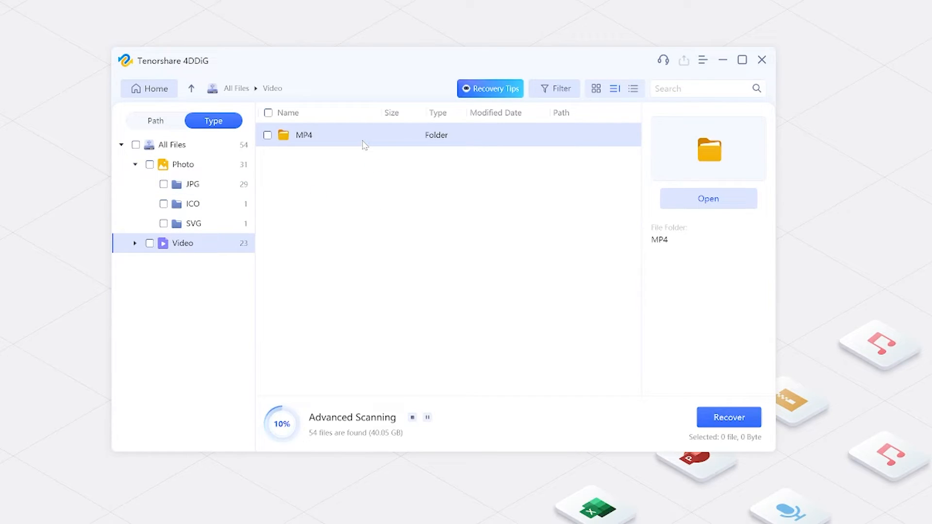
double_click(305, 135)
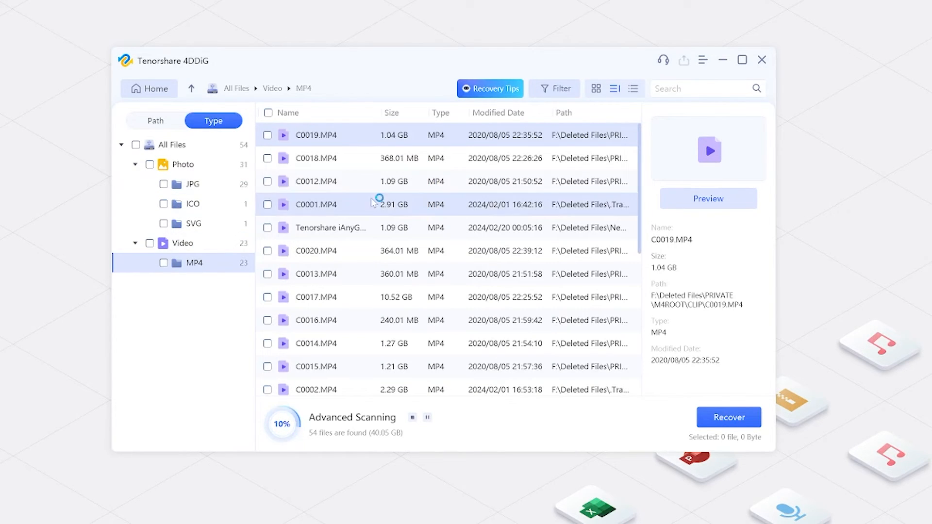
left_click(192, 184)
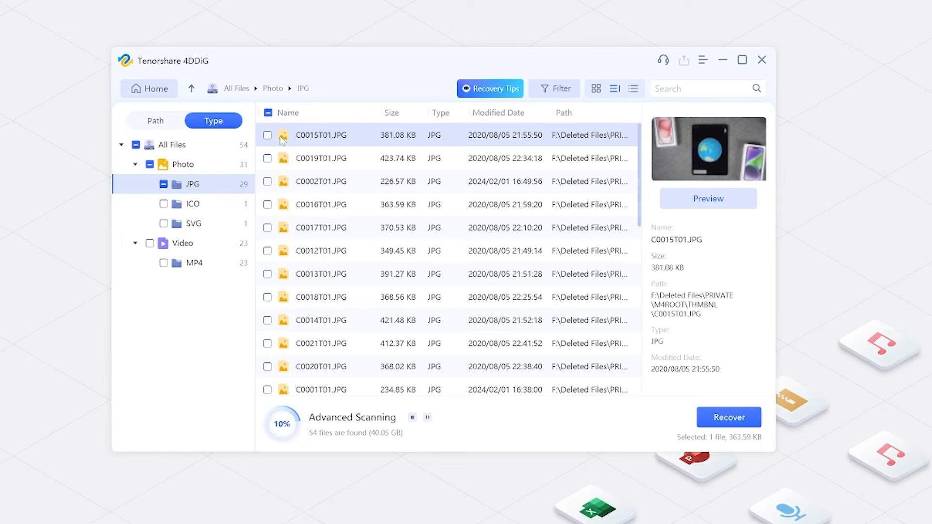
Step: Recover the six ticked JPGs into a new Desktop folder named 'photos' and view them
left_click(268, 205)
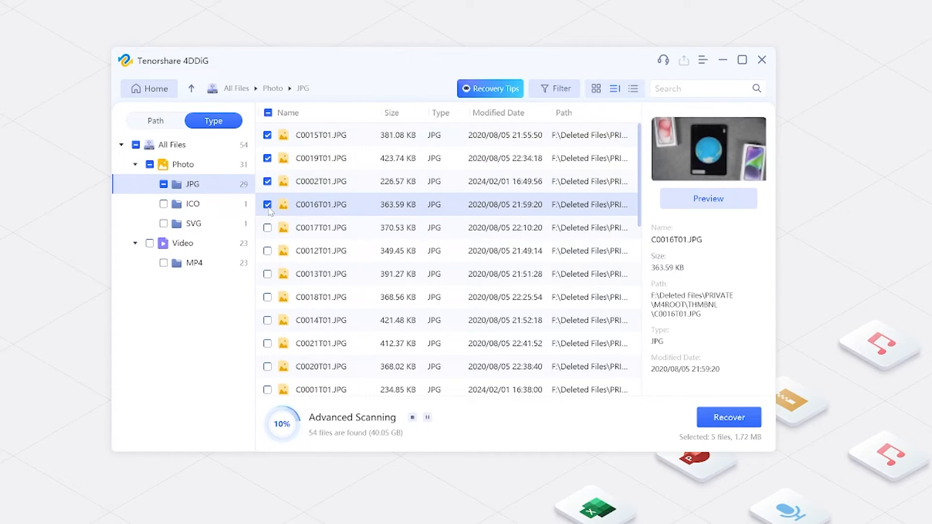
left_click(267, 228)
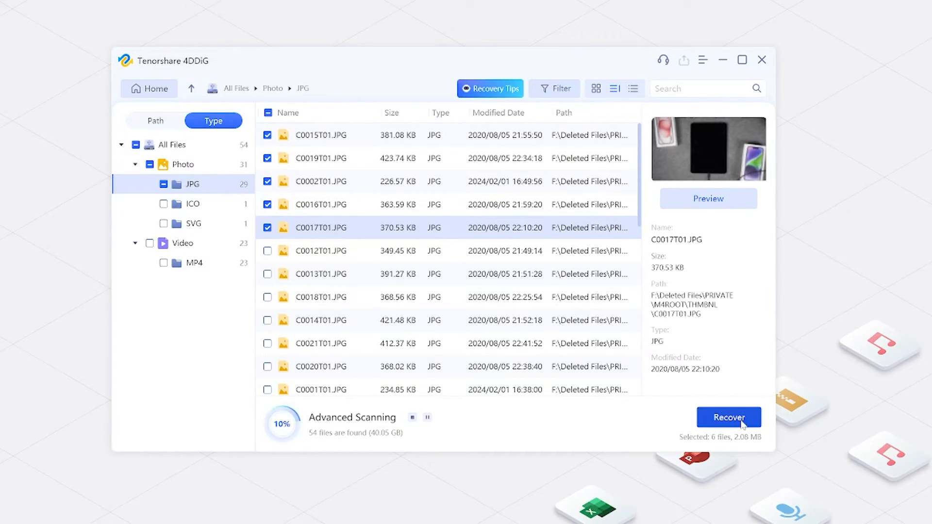
left_click(729, 416)
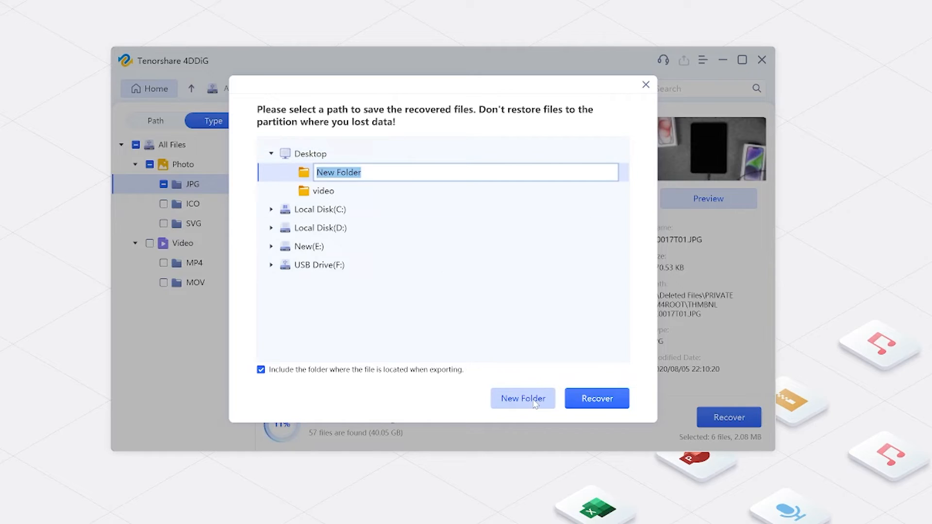
type("photos")
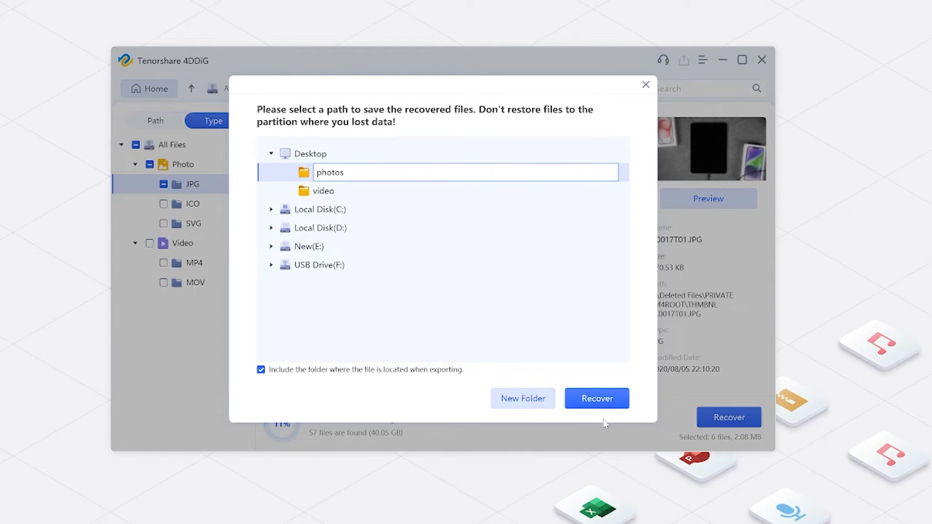
left_click(596, 398)
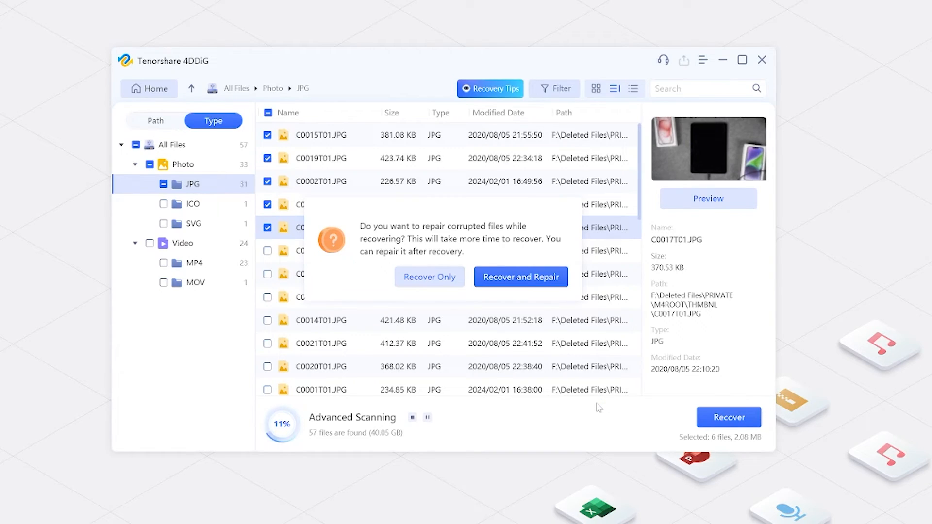
left_click(428, 277)
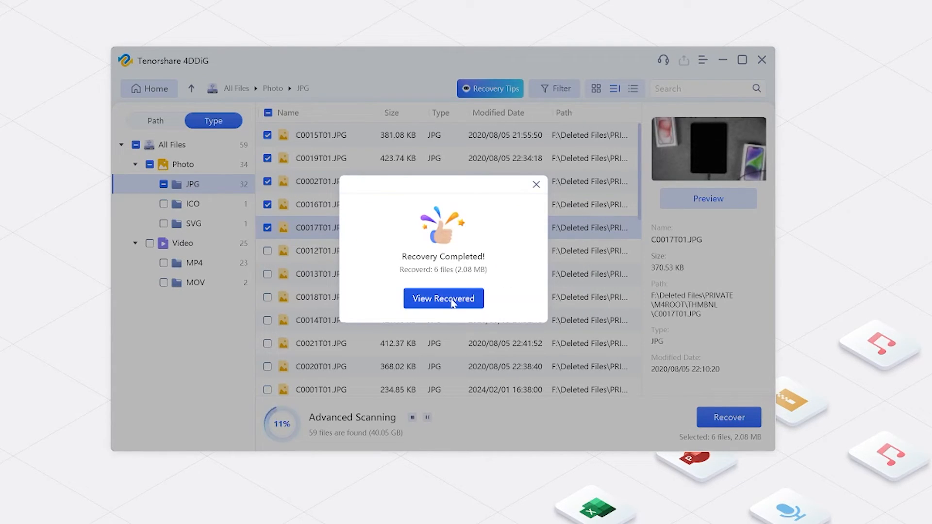
left_click(442, 298)
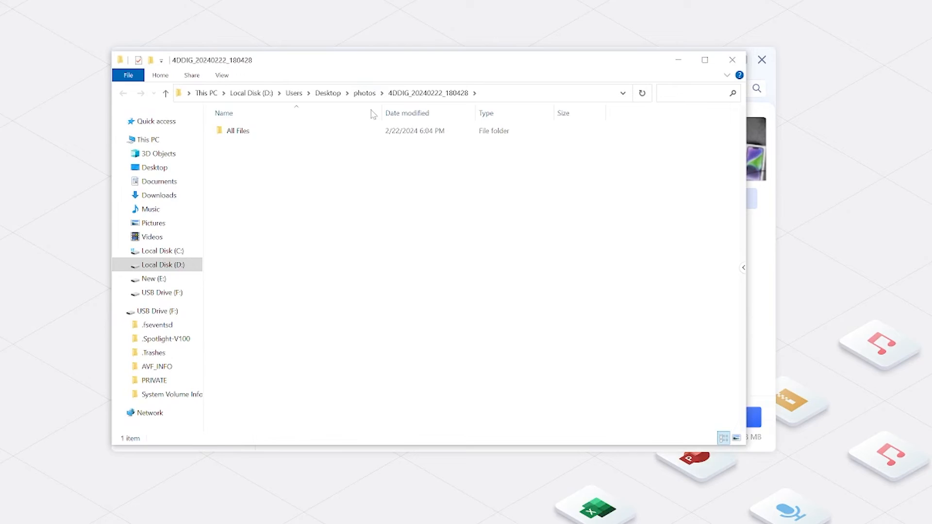
Step: Open All Files > Photo > JPG under photos to show the six recovered thumbnails
double_click(236, 130)
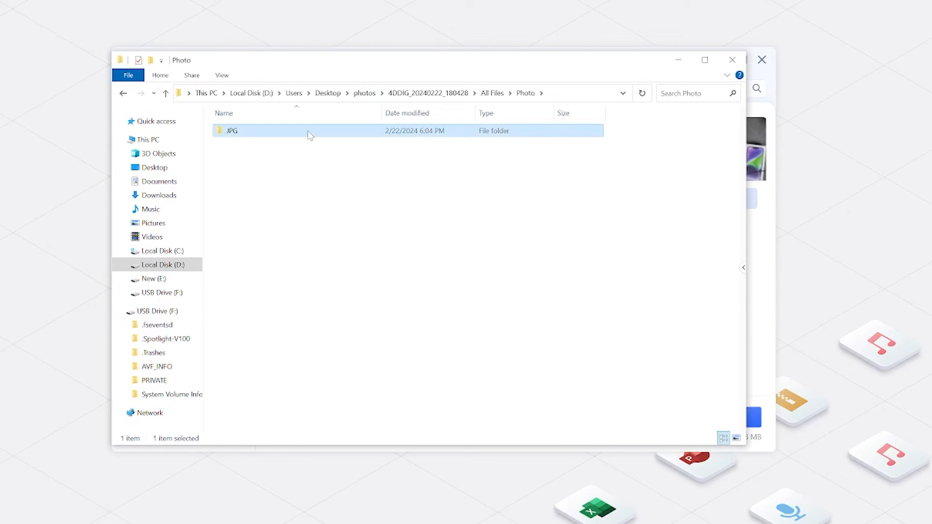
double_click(232, 130)
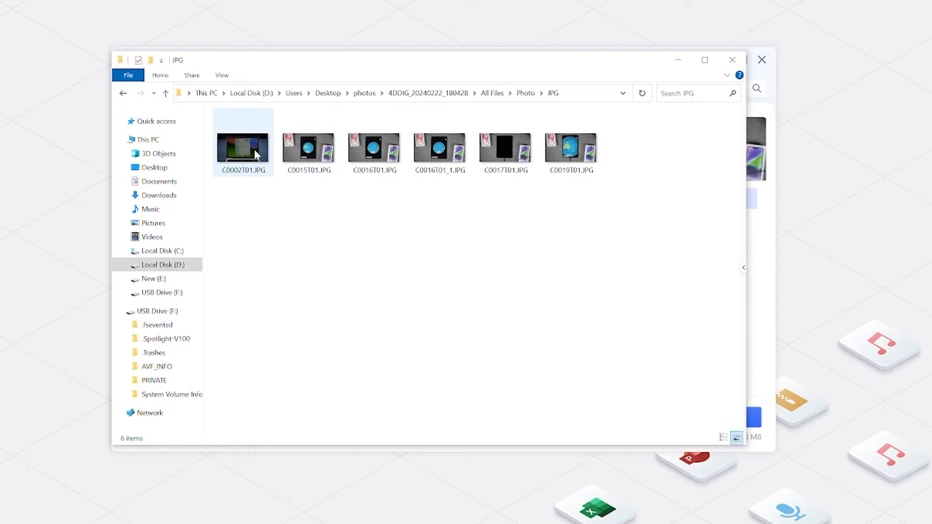